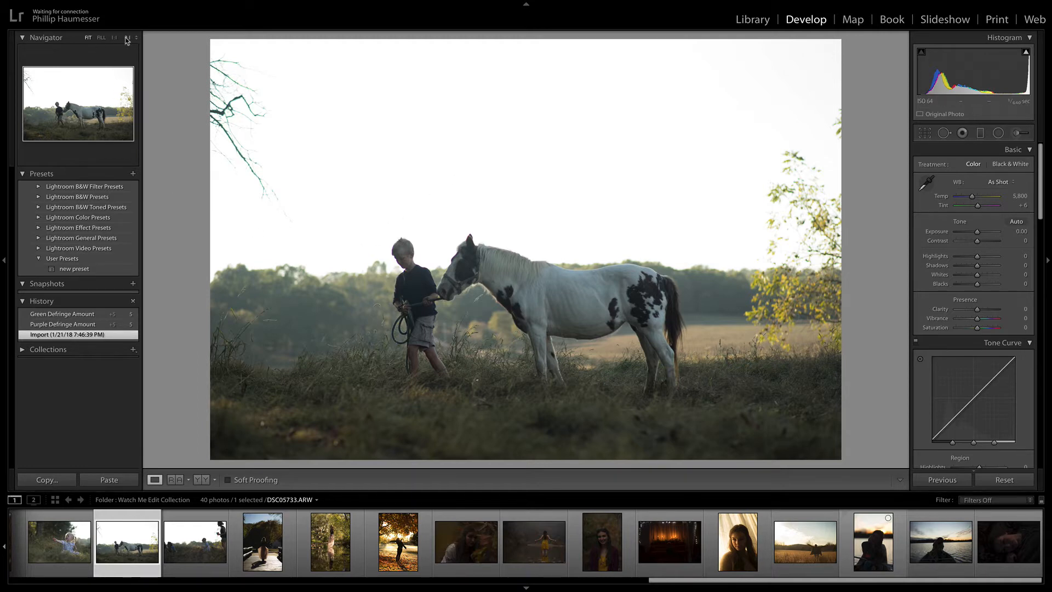
Step: Zoom to 1:1 and pan from the green-fringed branches to the boy and horse
{"action": "left_click", "coordinate": [125, 37]}
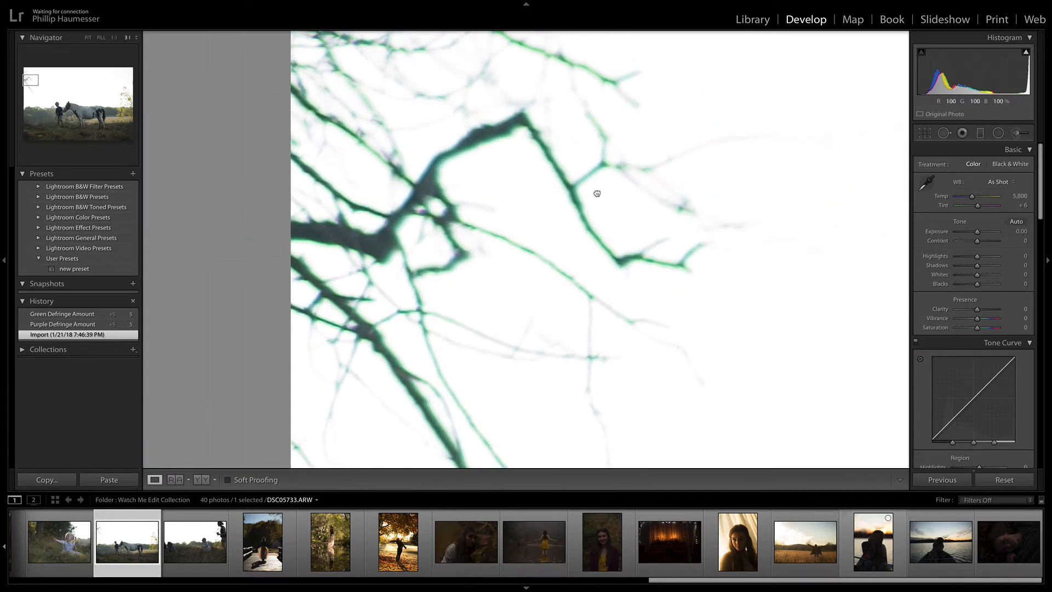
{"action": "left_click_drag", "start_coordinate": [596, 193], "coordinate": [548, 272]}
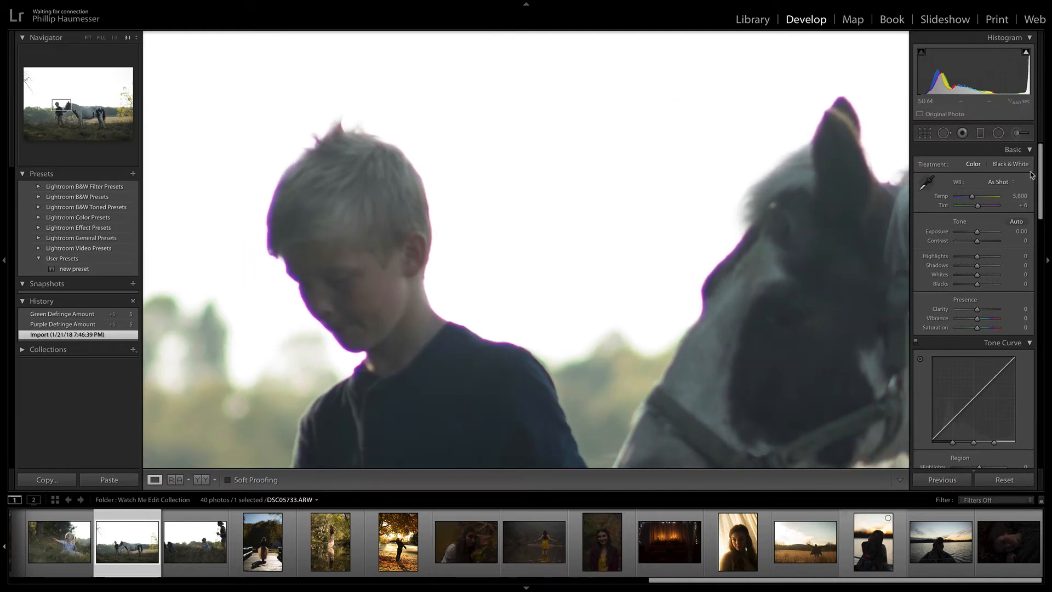
Step: Scroll the right panel down to the Lens Corrections Manual Defringe sliders
{"action": "scroll", "scroll_direction": "down", "scroll_amount": 3}
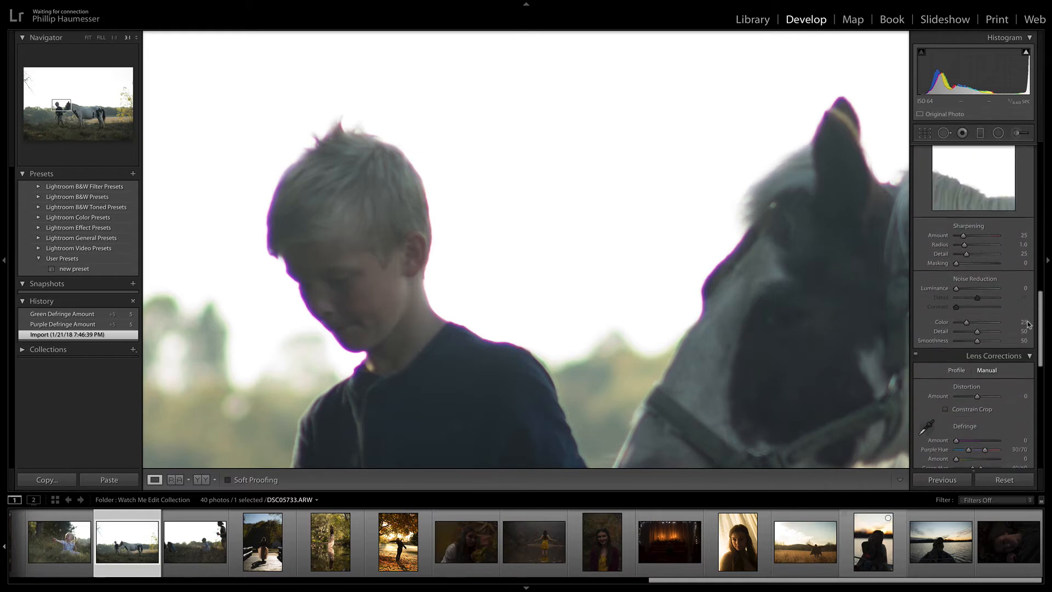
{"action": "scroll", "scroll_direction": "down", "scroll_amount": 3}
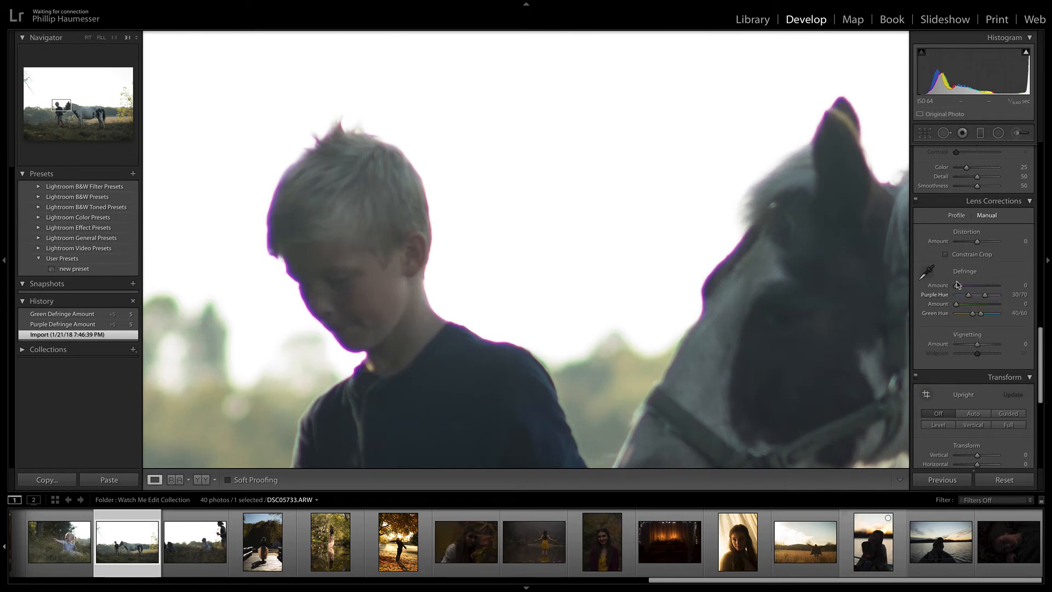
{"action": "mouse_move", "coordinate": [943, 289]}
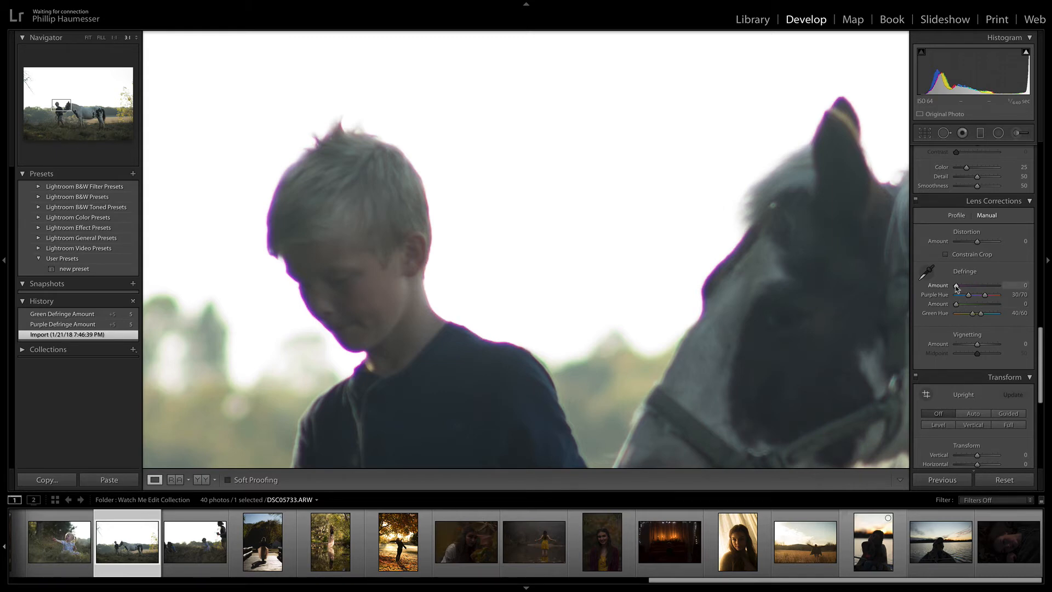
Step: Set Defringe Purple Amount to 5, try other Purple Hue ranges, then restore 30/70
{"action": "left_click_drag", "start_coordinate": [969, 285], "coordinate": [976, 285]}
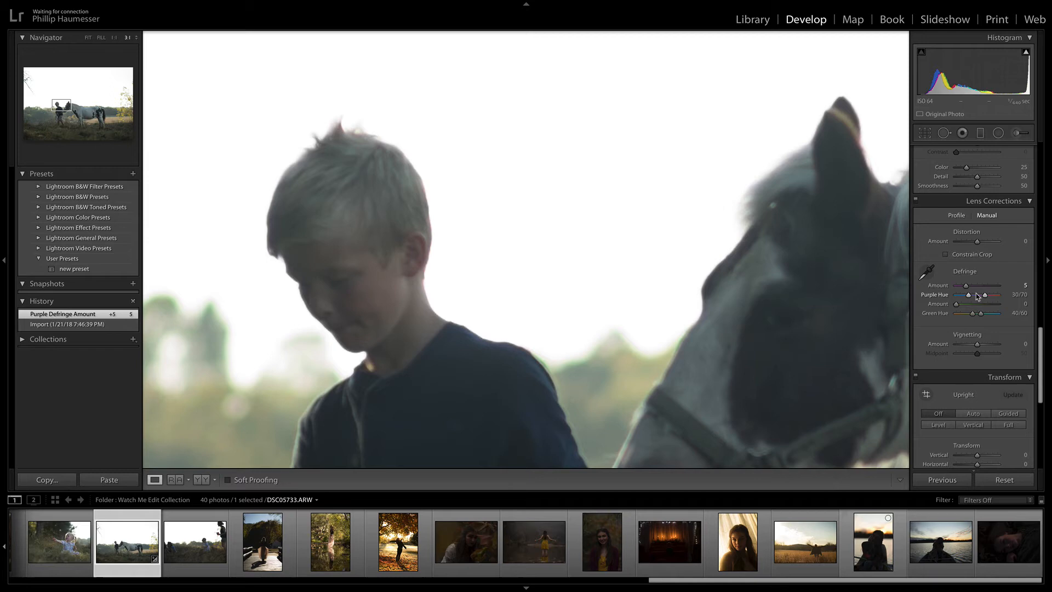
{"action": "mouse_move", "coordinate": [458, 126]}
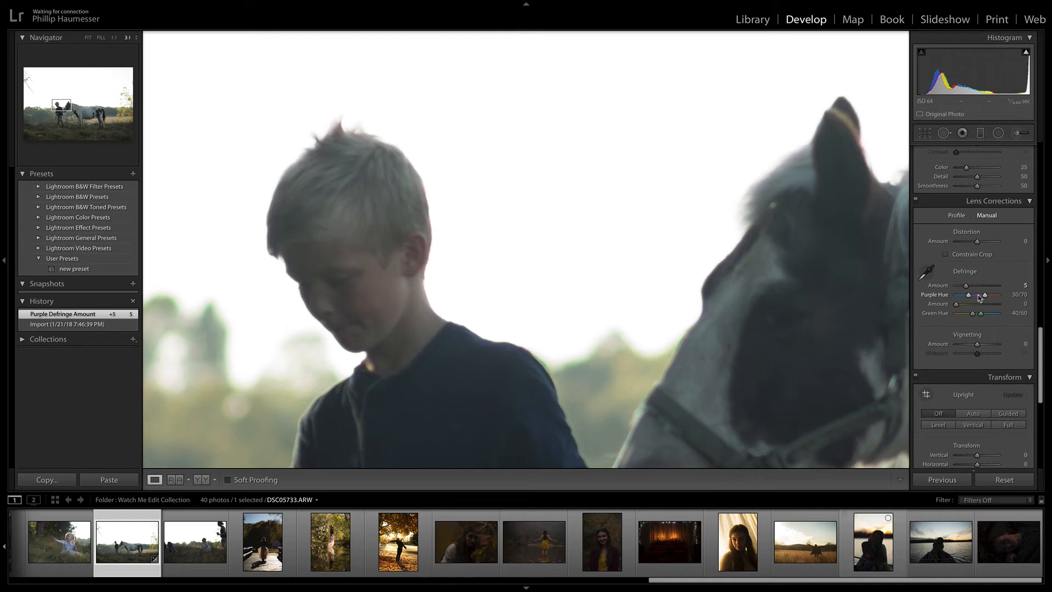
{"action": "left_click_drag", "start_coordinate": [990, 296], "coordinate": [987, 295]}
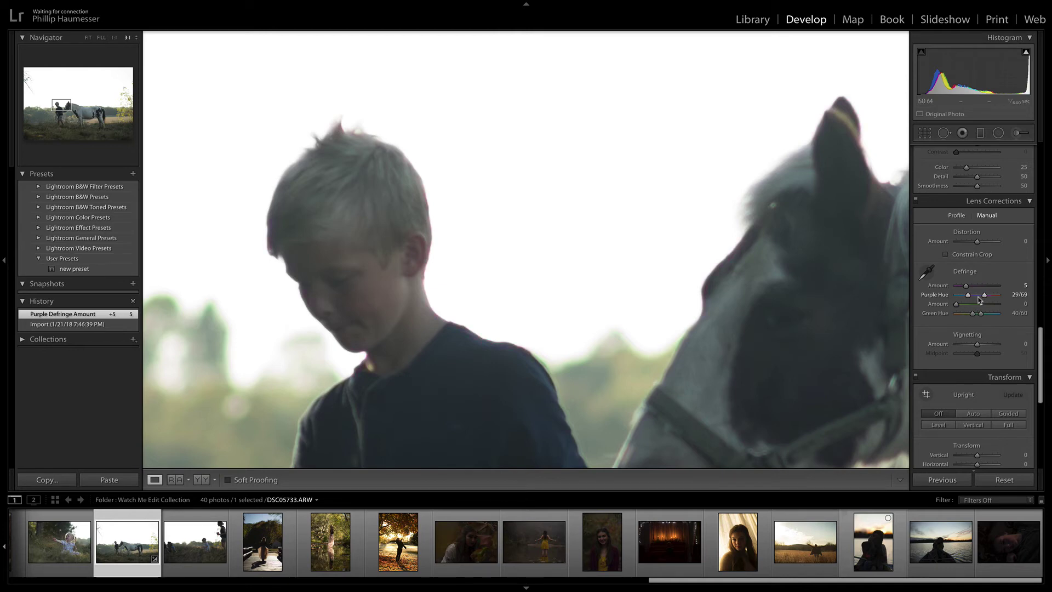
{"action": "left_click_drag", "start_coordinate": [979, 295], "coordinate": [971, 295]}
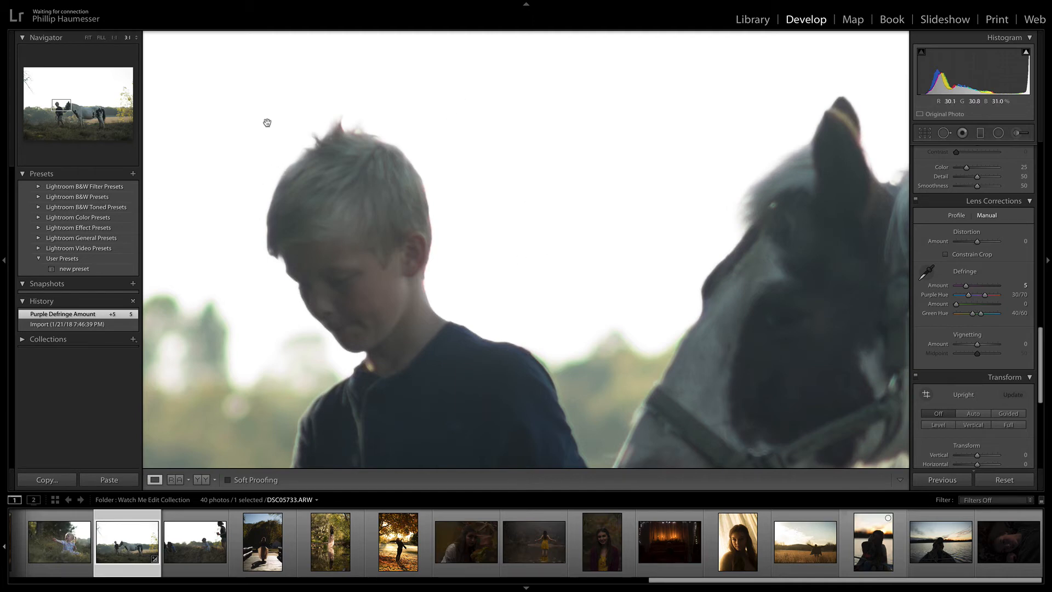
{"action": "left_click_drag", "start_coordinate": [986, 295], "coordinate": [974, 296]}
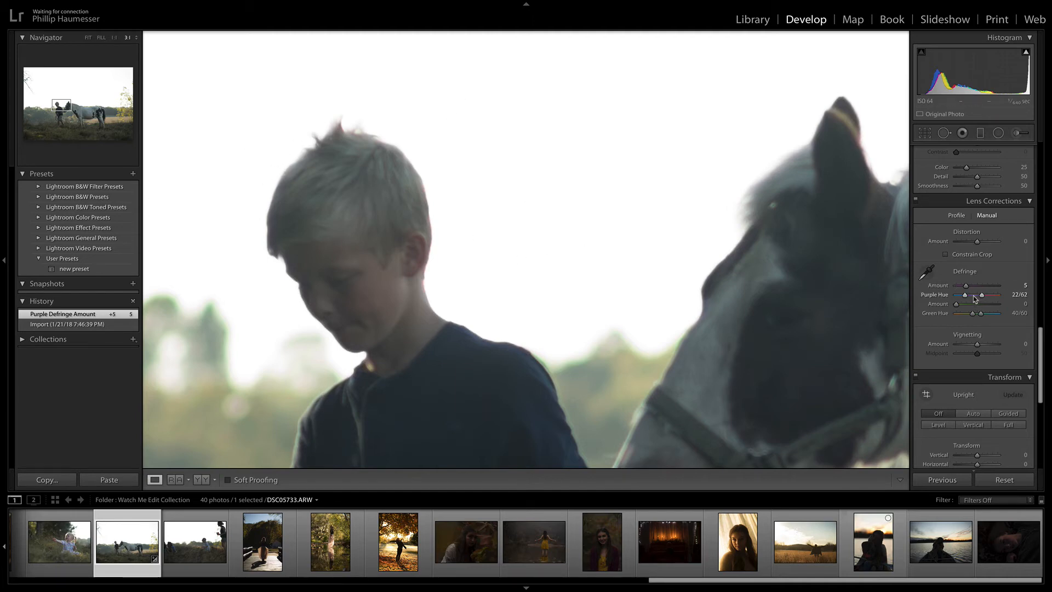
{"action": "left_click_drag", "start_coordinate": [973, 295], "coordinate": [970, 296]}
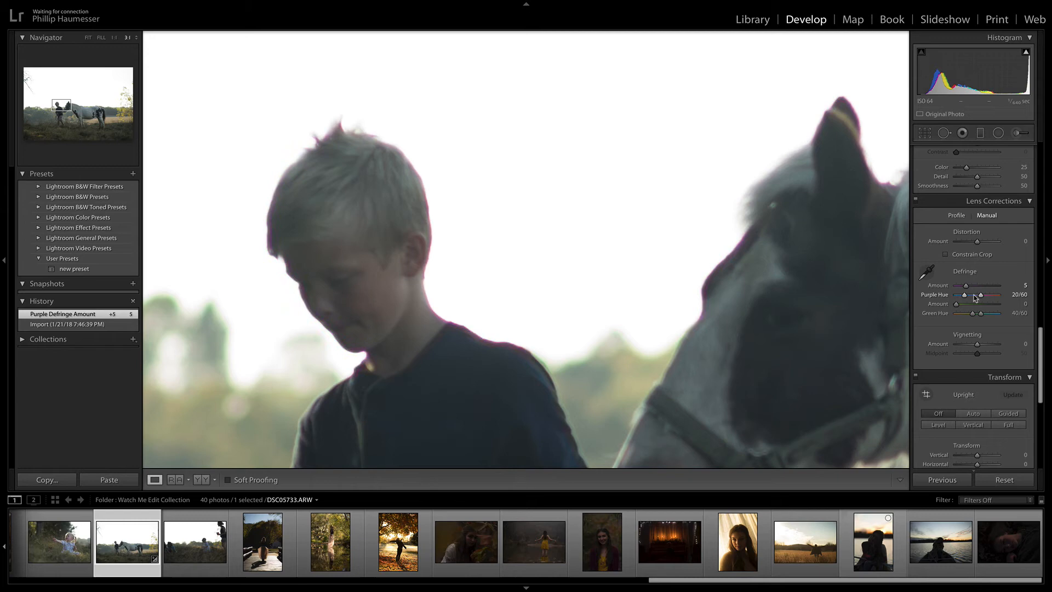
{"action": "left_click_drag", "start_coordinate": [969, 294], "coordinate": [980, 294]}
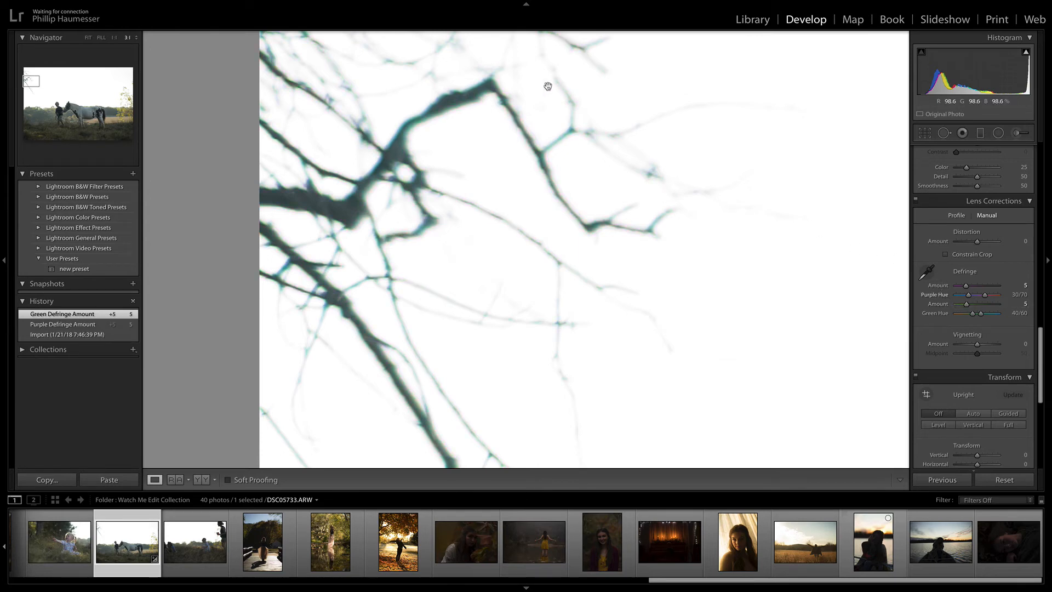
Step: Pan across the tree branches to check them with Green Amount at 5
{"action": "left_click_drag", "start_coordinate": [547, 86], "coordinate": [524, 247]}
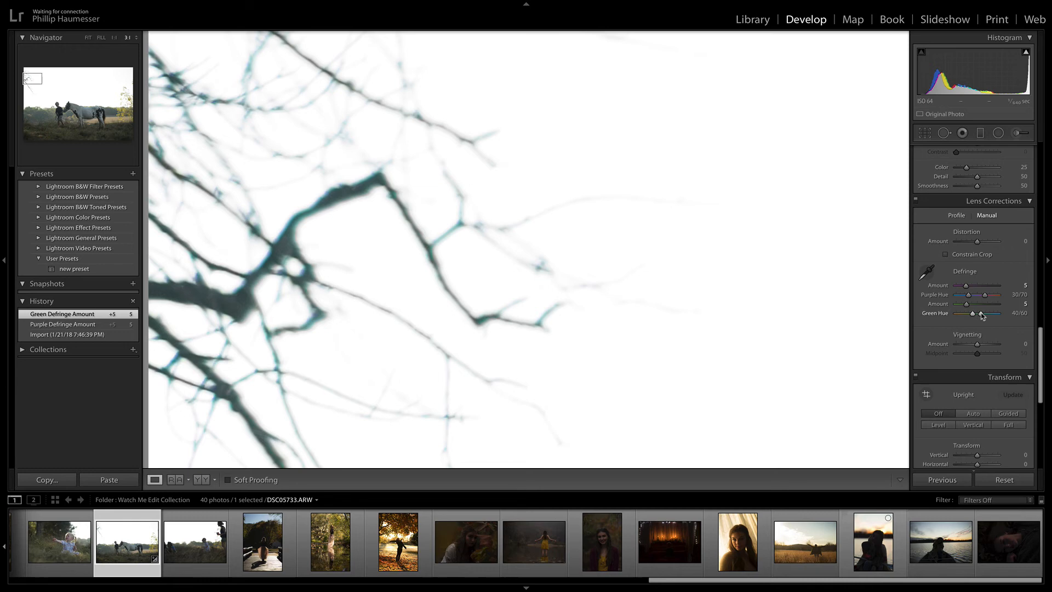
{"action": "mouse_move", "coordinate": [32, 48]}
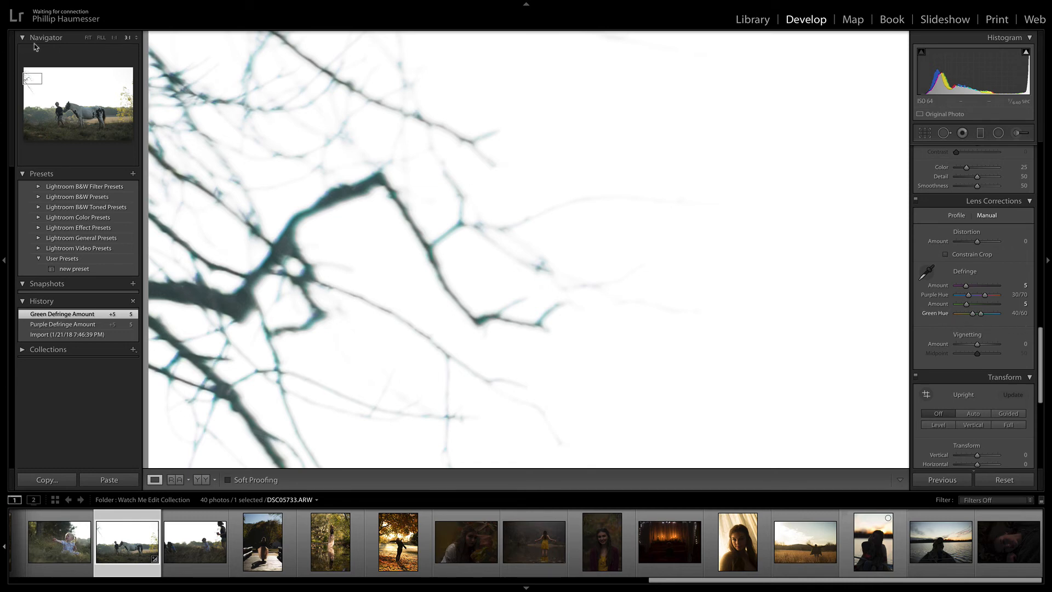
Step: Switch the Navigator to Fit to show the entire boy-and-horse photo
{"action": "left_click", "coordinate": [88, 38]}
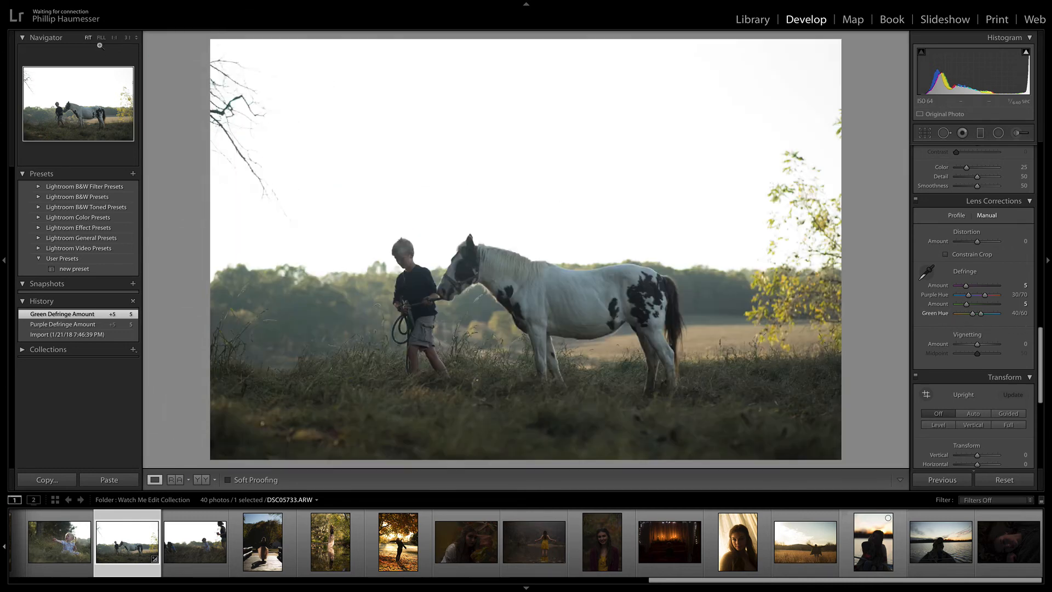
{"action": "mouse_move", "coordinate": [724, 179]}
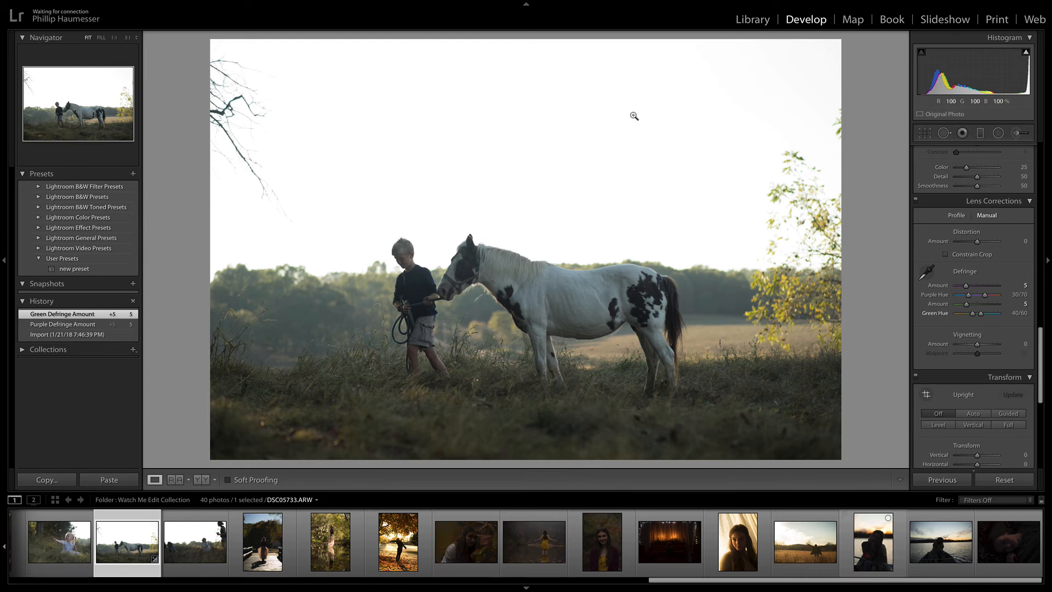
{"action": "mouse_move", "coordinate": [801, 115]}
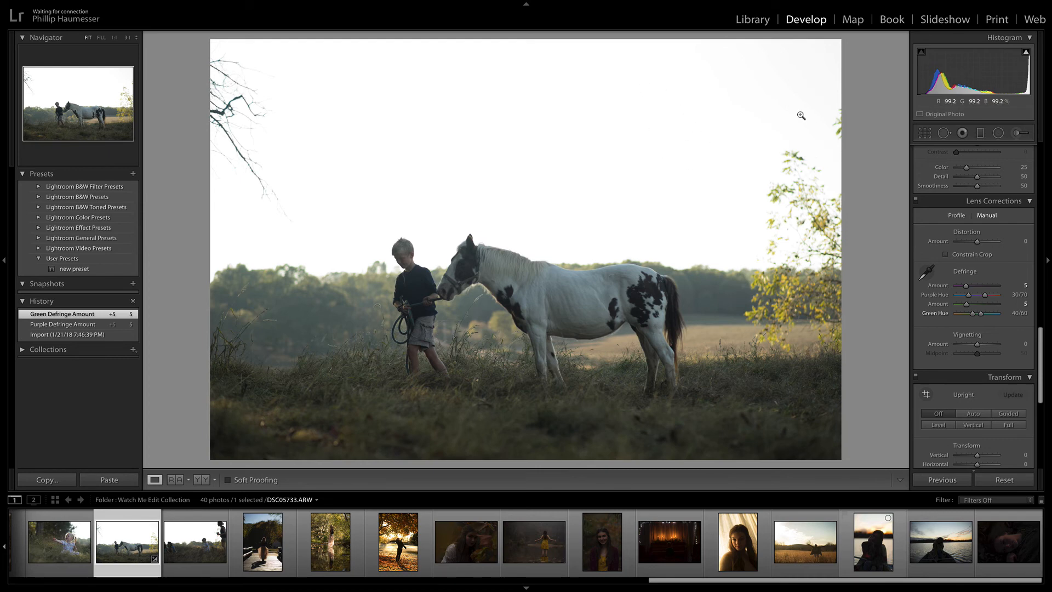